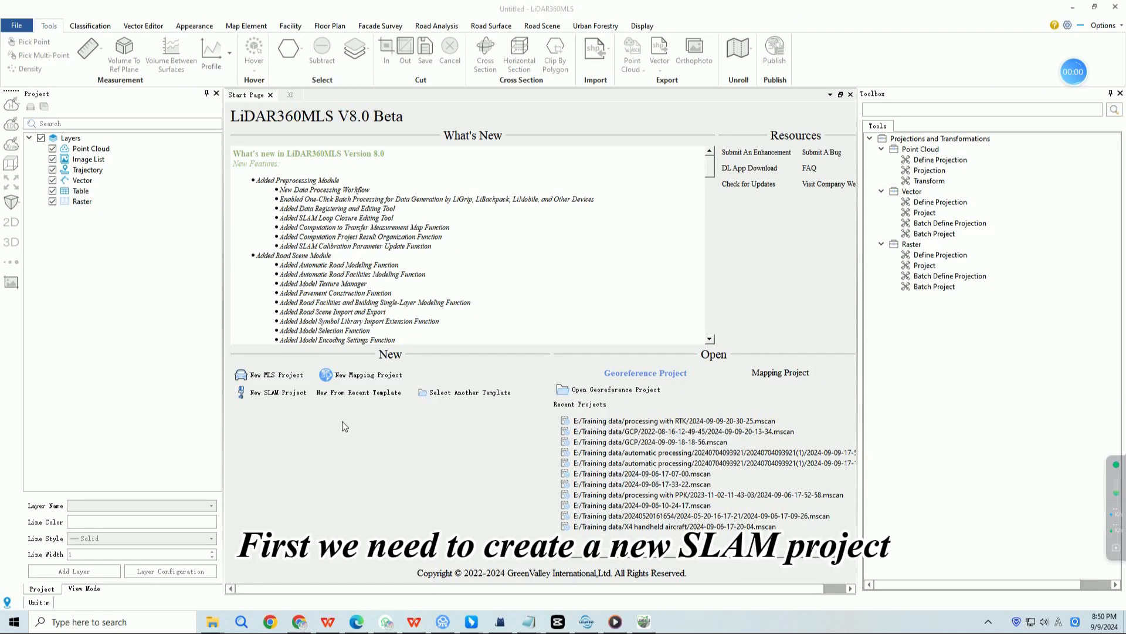
Start a new SLAM project and save it in the 'processing with PPK' folder
{"action": "left_click", "coordinate": [278, 392]}
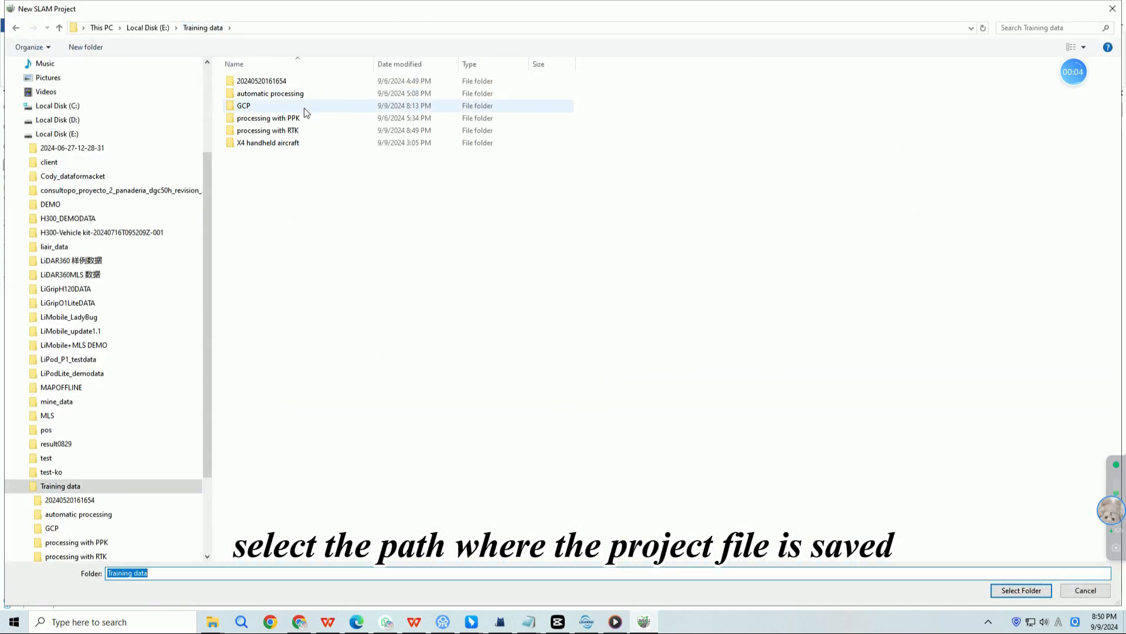
{"action": "left_click", "coordinate": [268, 118]}
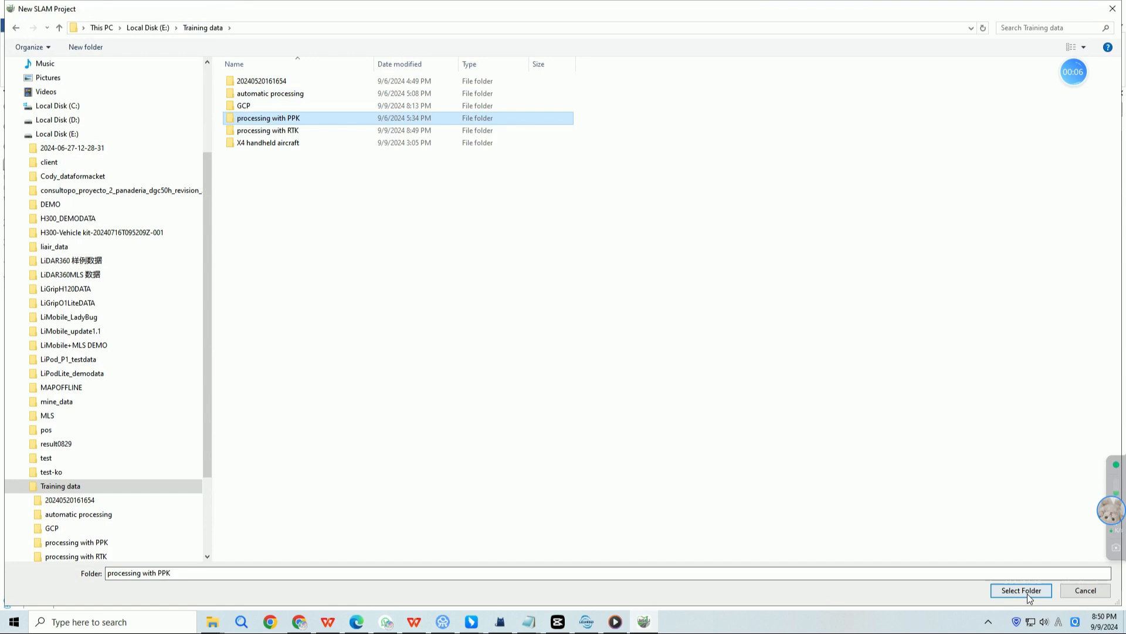
{"action": "left_click", "coordinate": [1020, 591]}
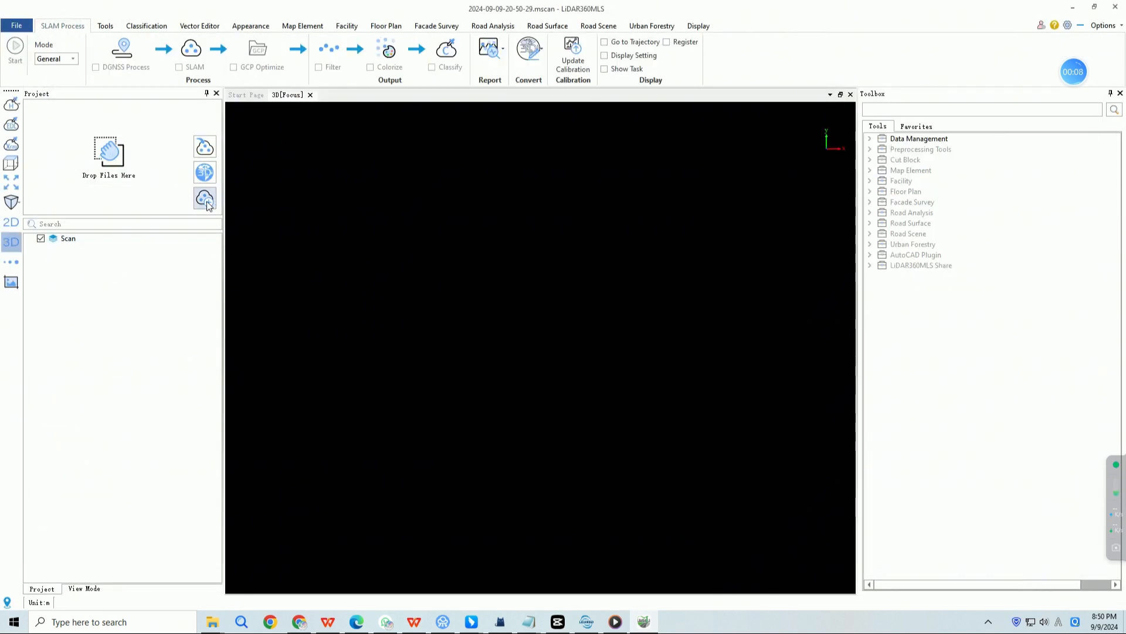
{"action": "left_click", "coordinate": [204, 198]}
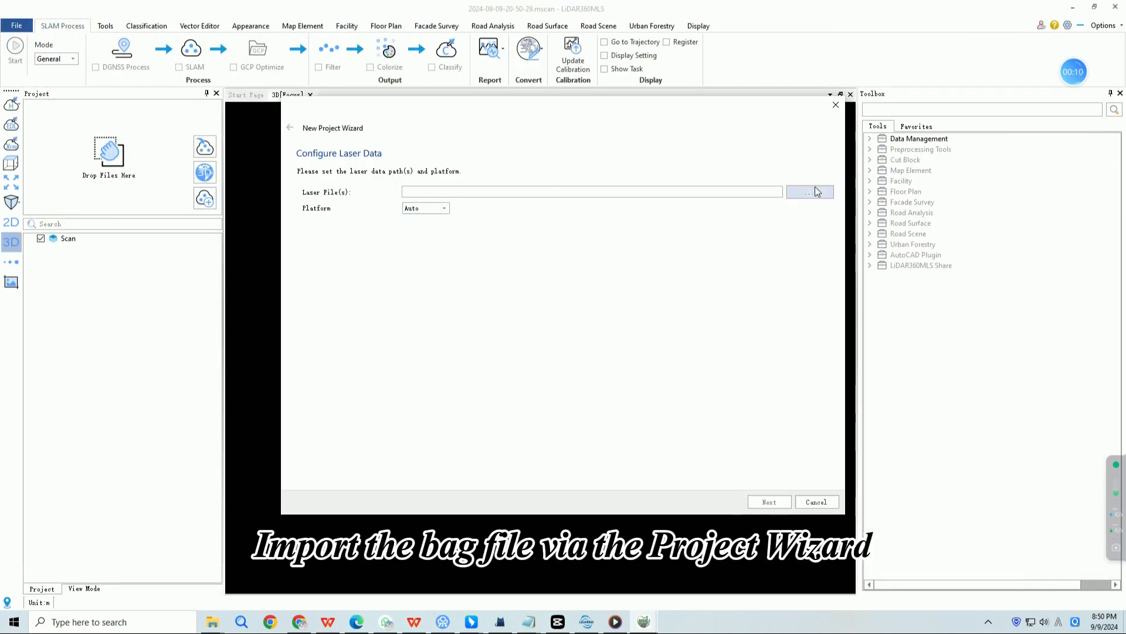
{"action": "left_click", "coordinate": [809, 192]}
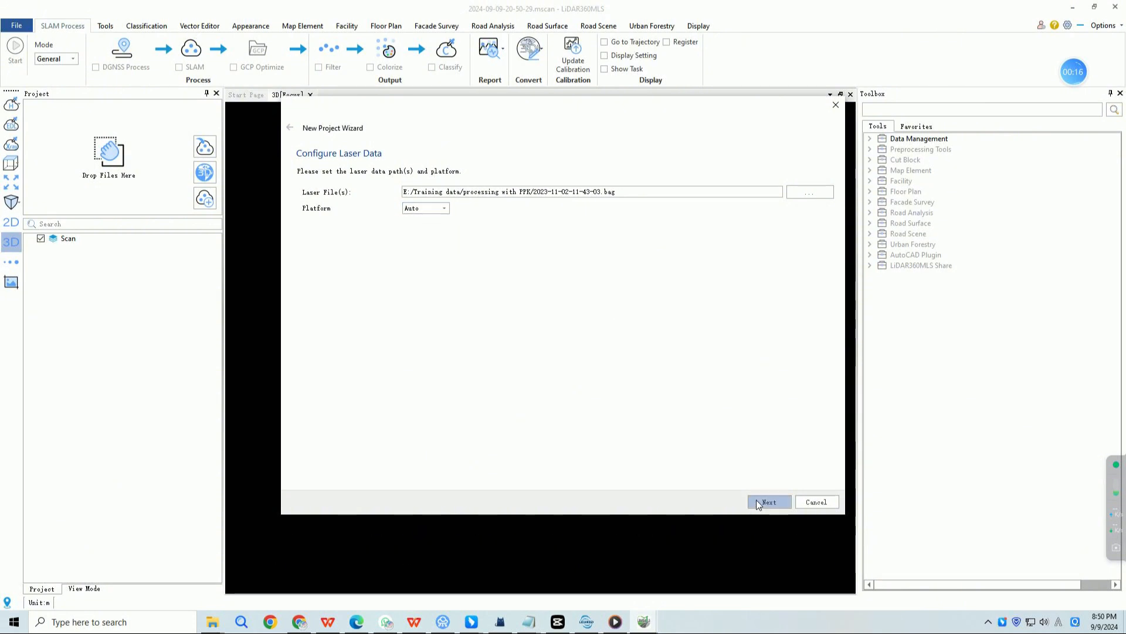
Enable GNSS processing as Differential GNSS with the rover .log file loaded
{"action": "left_click", "coordinate": [767, 501]}
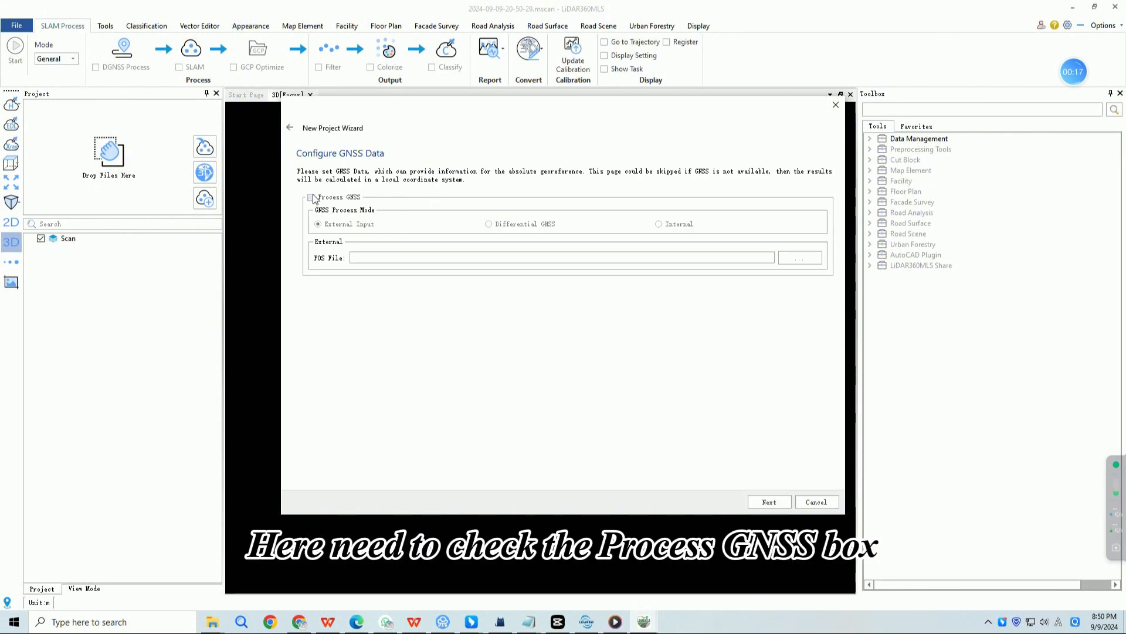
{"action": "left_click", "coordinate": [310, 197]}
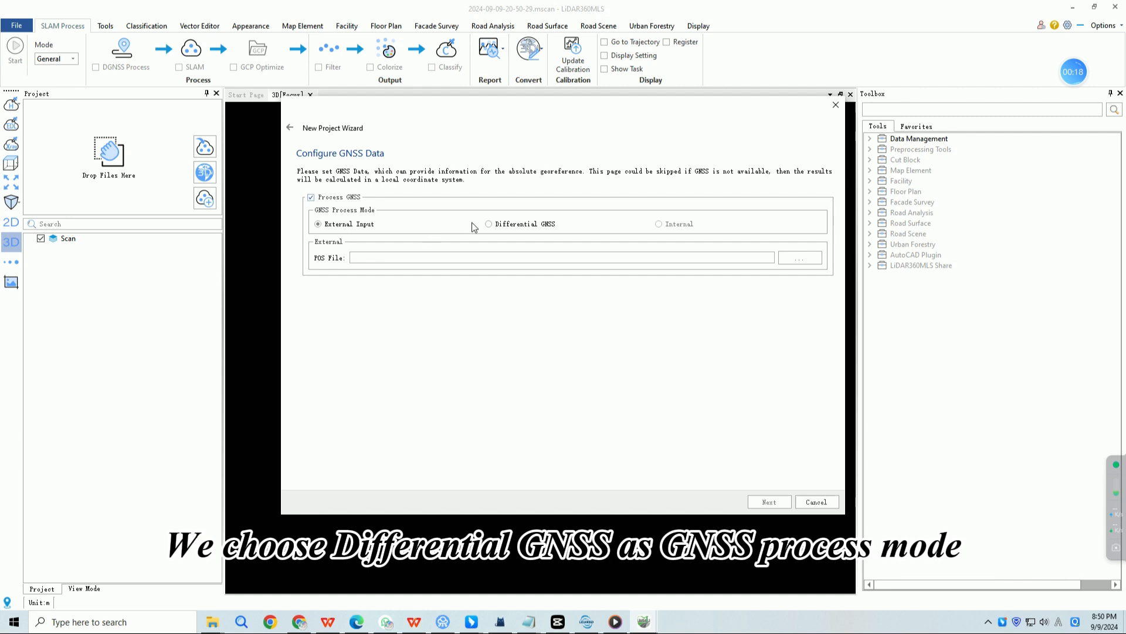
{"action": "left_click", "coordinate": [488, 223]}
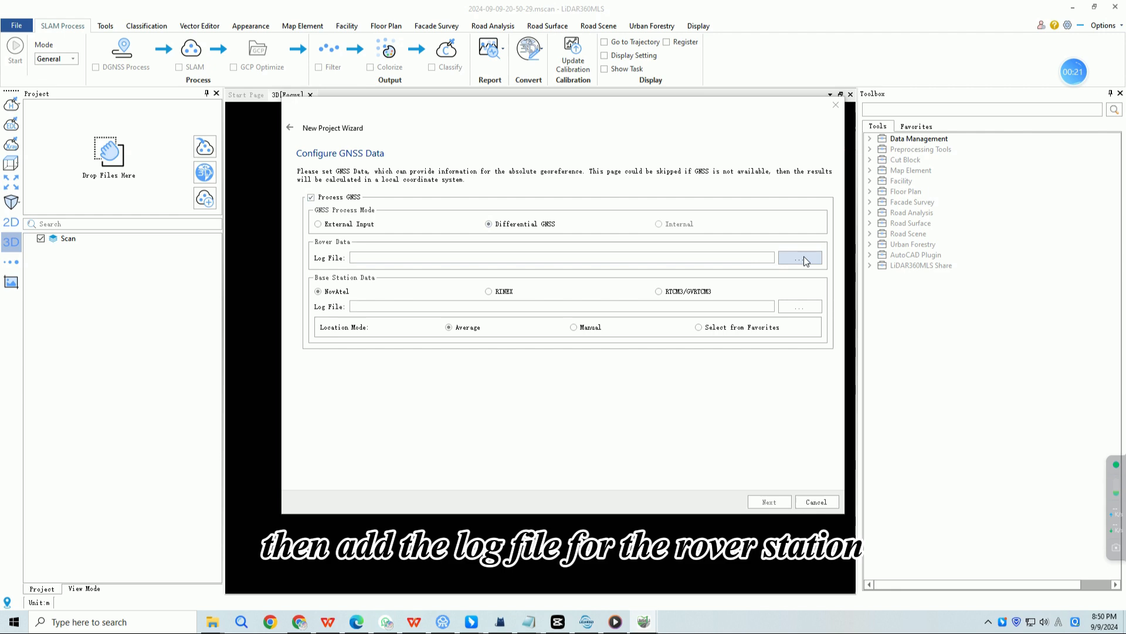
{"action": "left_click", "coordinate": [799, 258]}
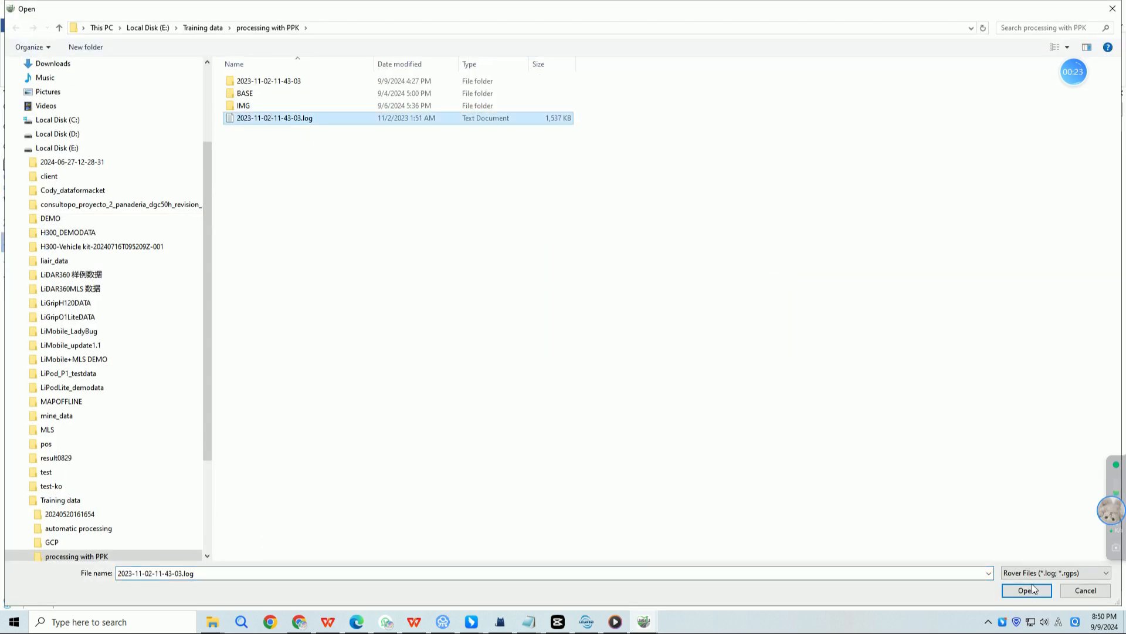
{"action": "left_click", "coordinate": [1026, 590]}
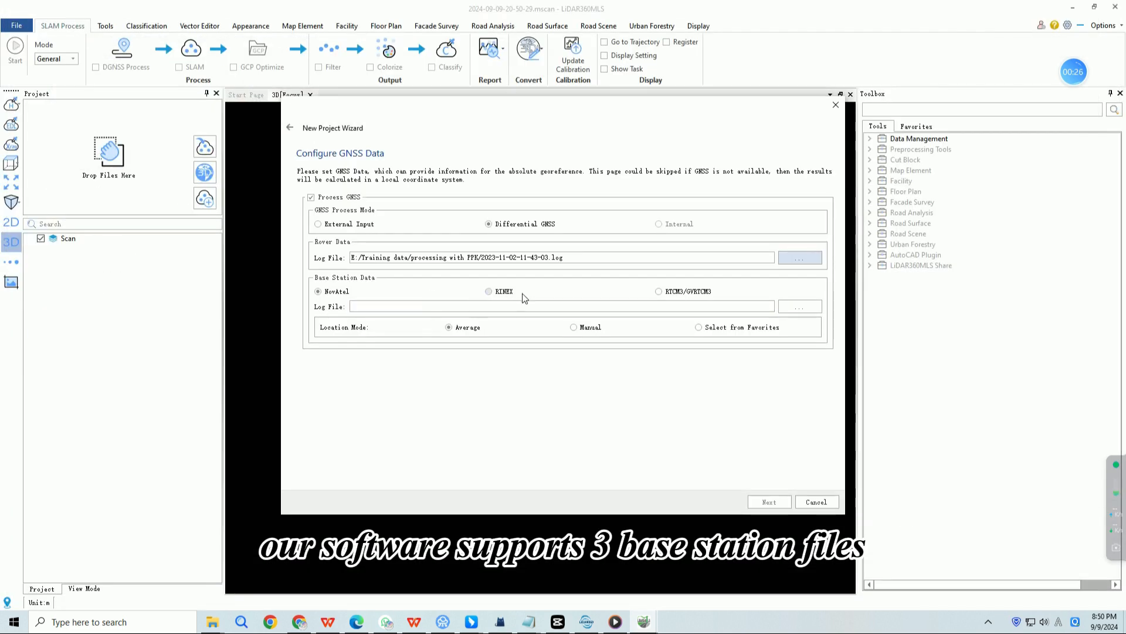
Choose RINEX base station format and add the four base files from the BASE folder
{"action": "left_click", "coordinate": [490, 291]}
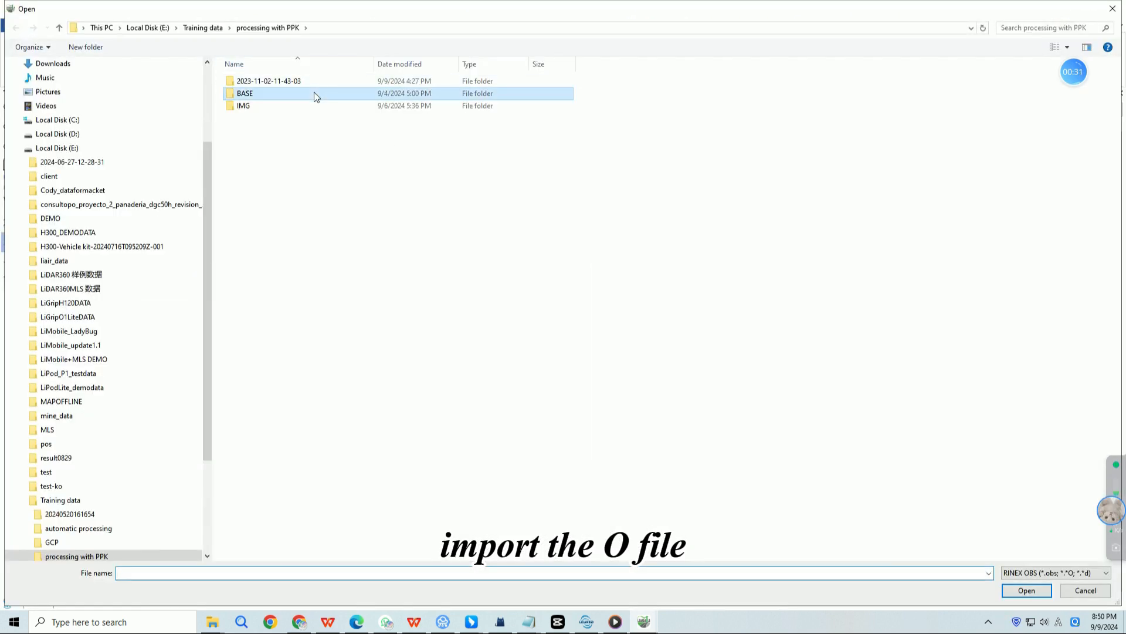
{"action": "left_click", "coordinate": [1026, 590]}
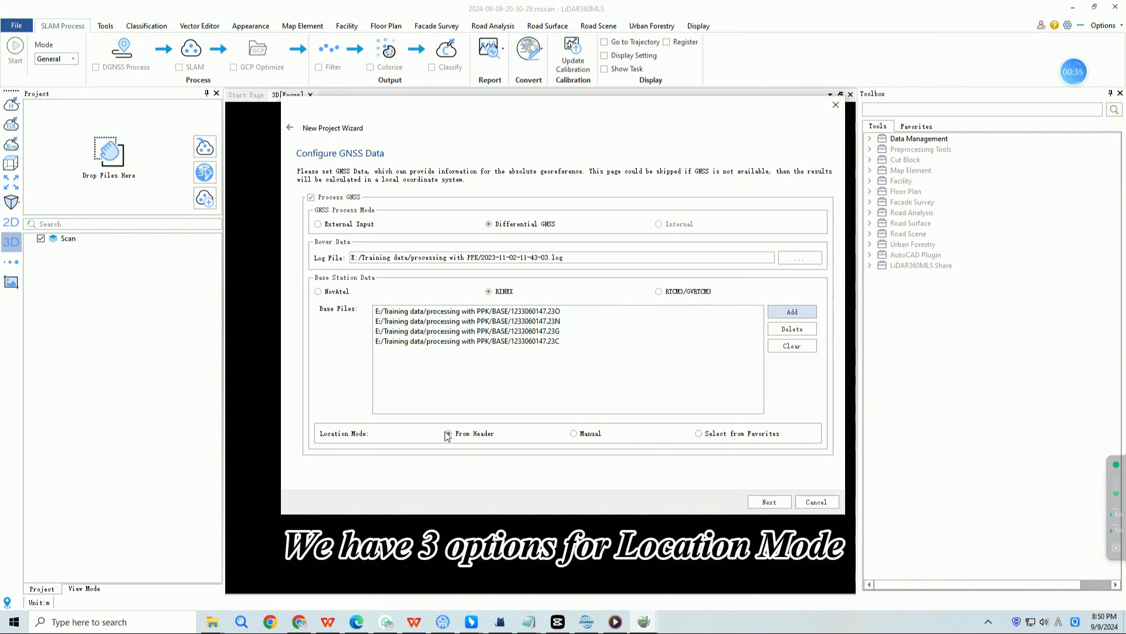
{"action": "left_click", "coordinate": [449, 433]}
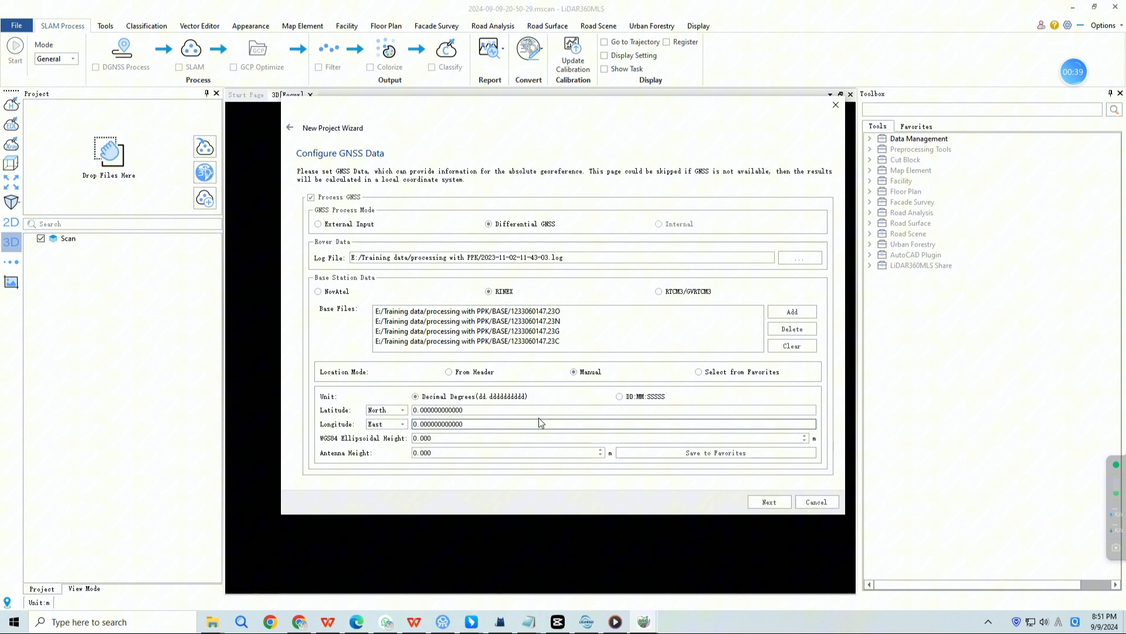
{"action": "left_click", "coordinate": [619, 395]}
{"action": "type", "text": "1"}
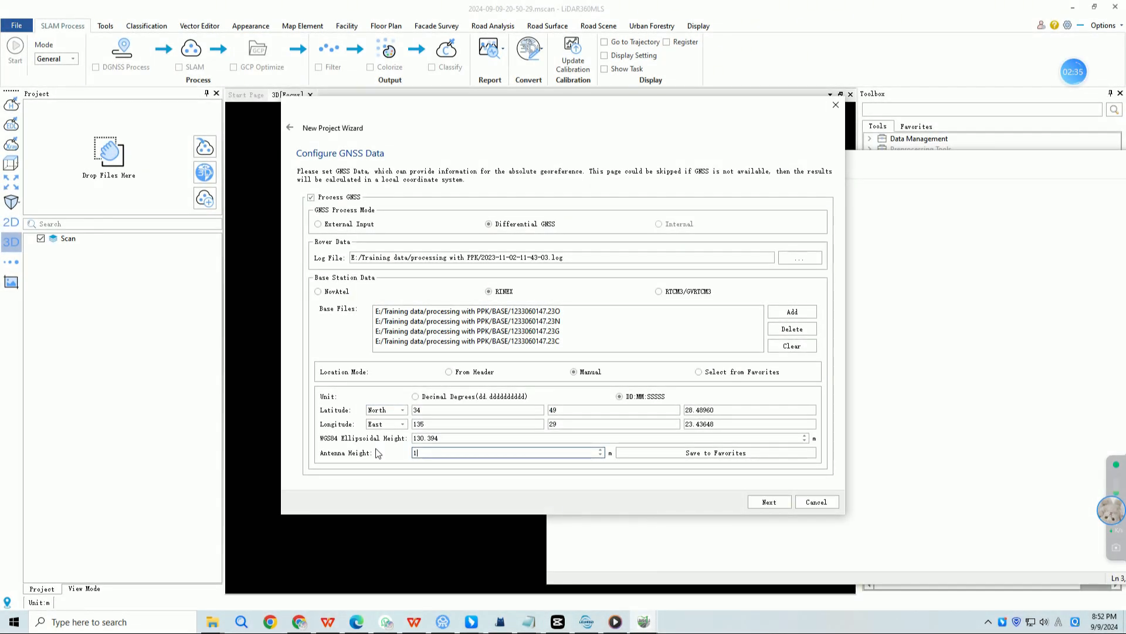
{"action": "type", "text": ".494"}
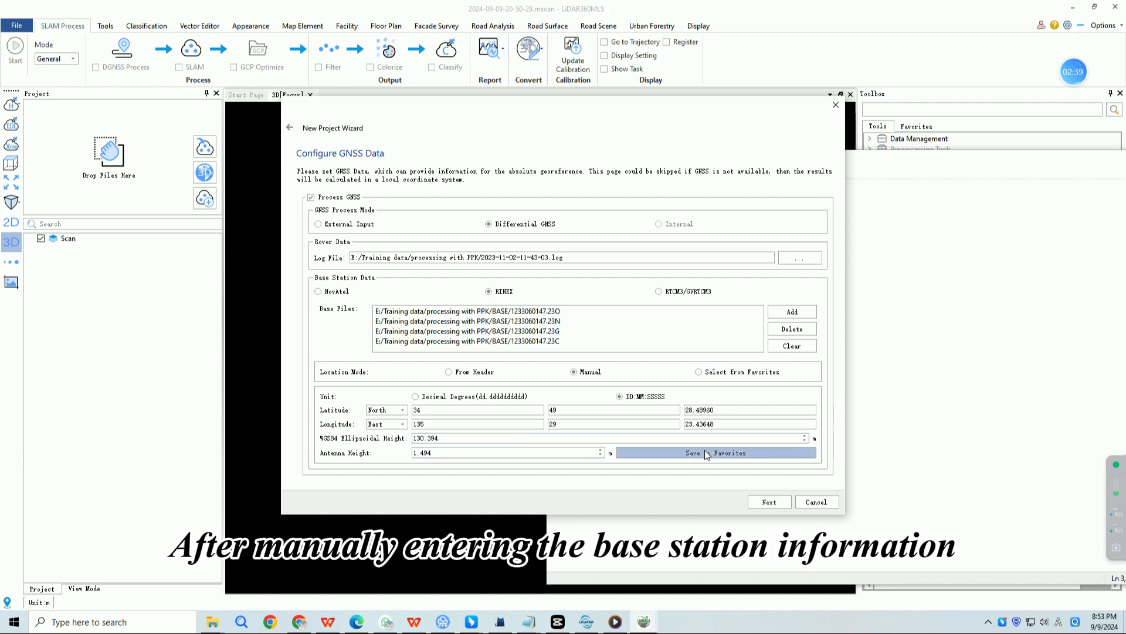
{"action": "left_click", "coordinate": [715, 453]}
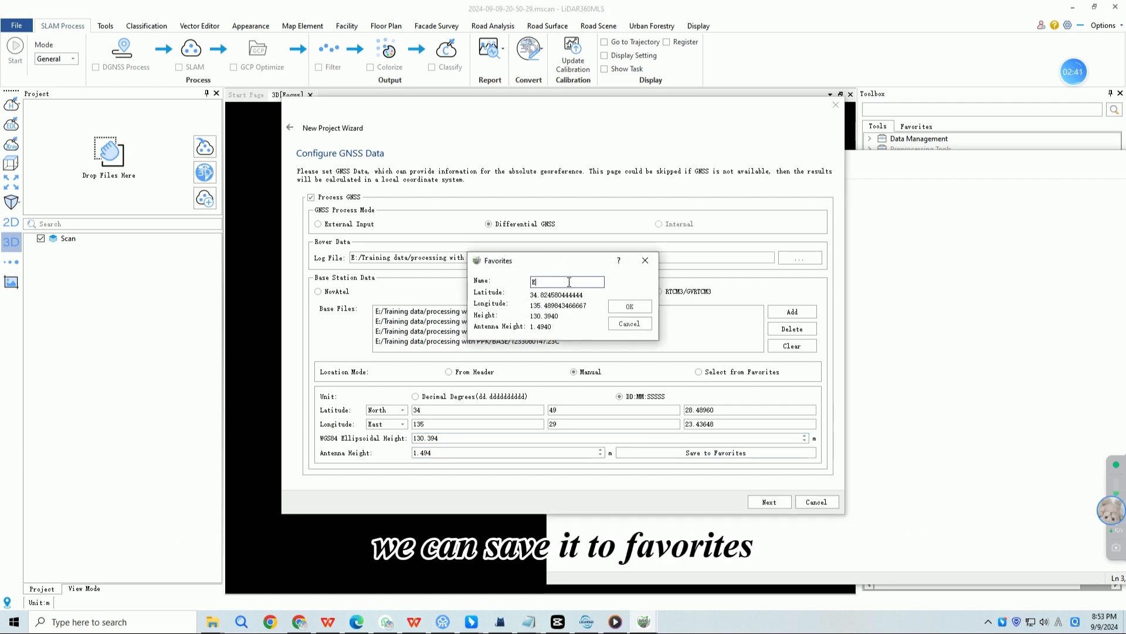
{"action": "left_click", "coordinate": [628, 307]}
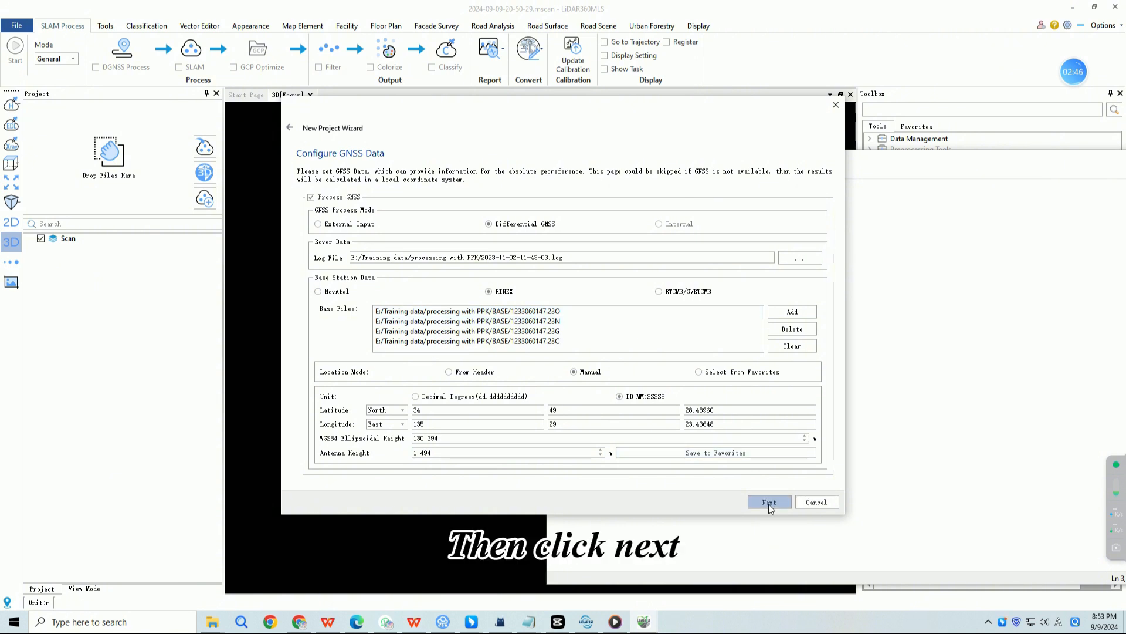
Enable a target coordinate system, browse Projected Coordinate Systems, and continue to the camera step
{"action": "left_click", "coordinate": [769, 501]}
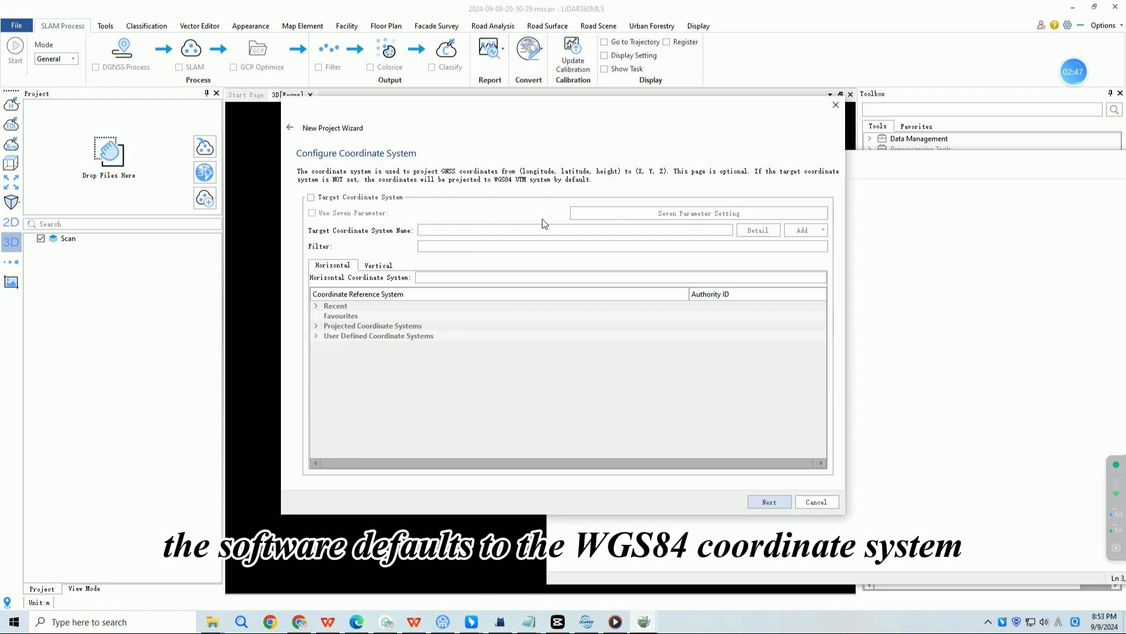
{"action": "mouse_move", "coordinate": [373, 213]}
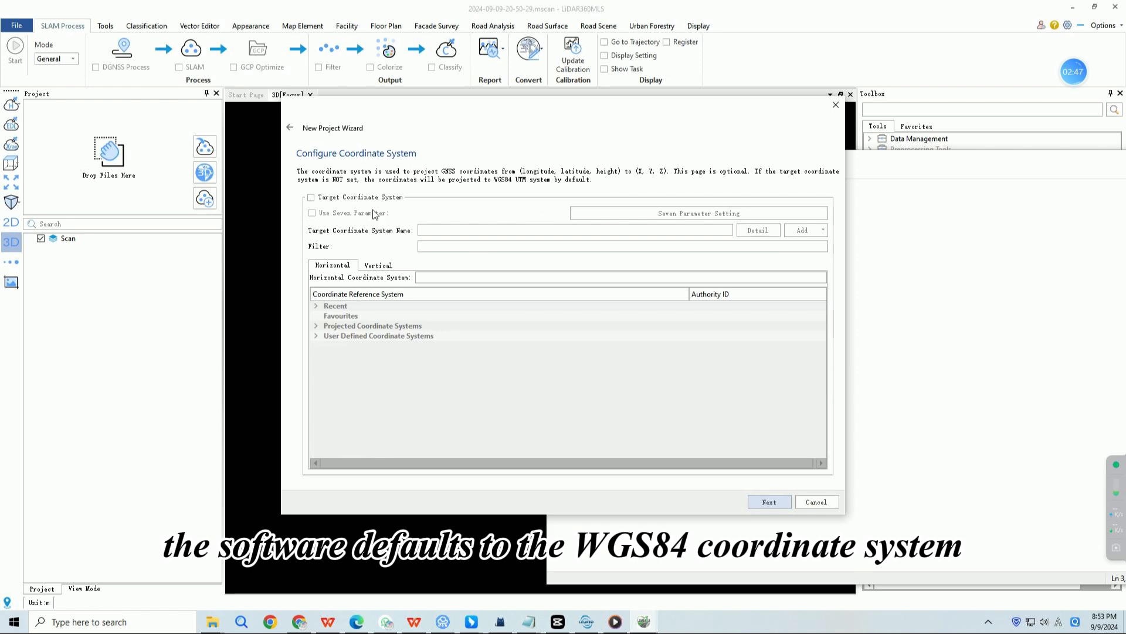
{"action": "left_click", "coordinate": [310, 197]}
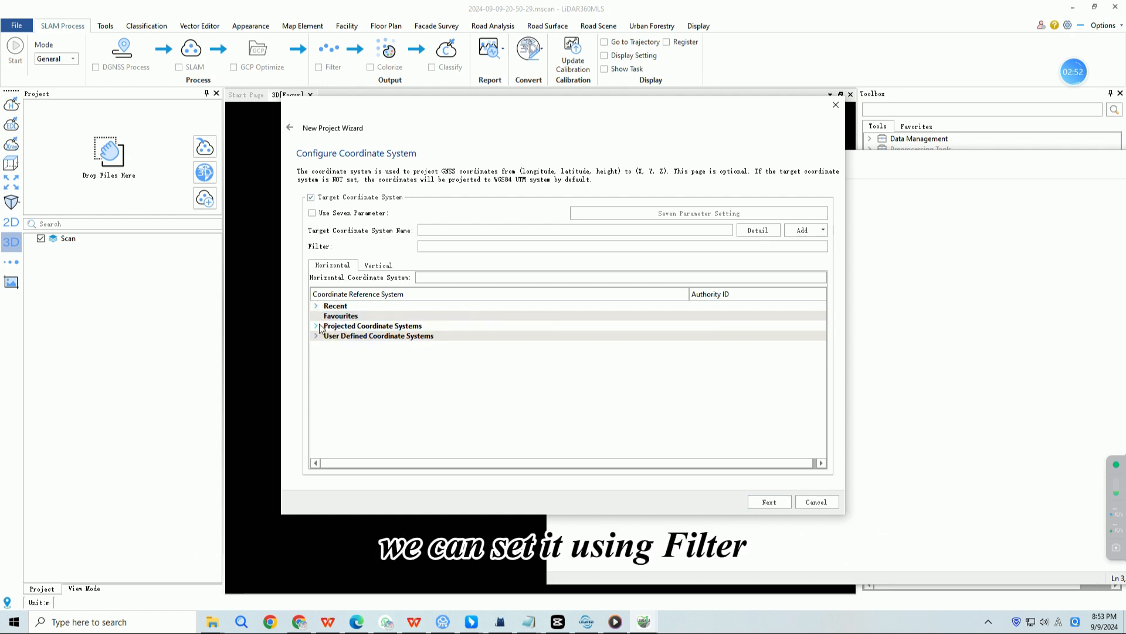
{"action": "left_click", "coordinate": [316, 325]}
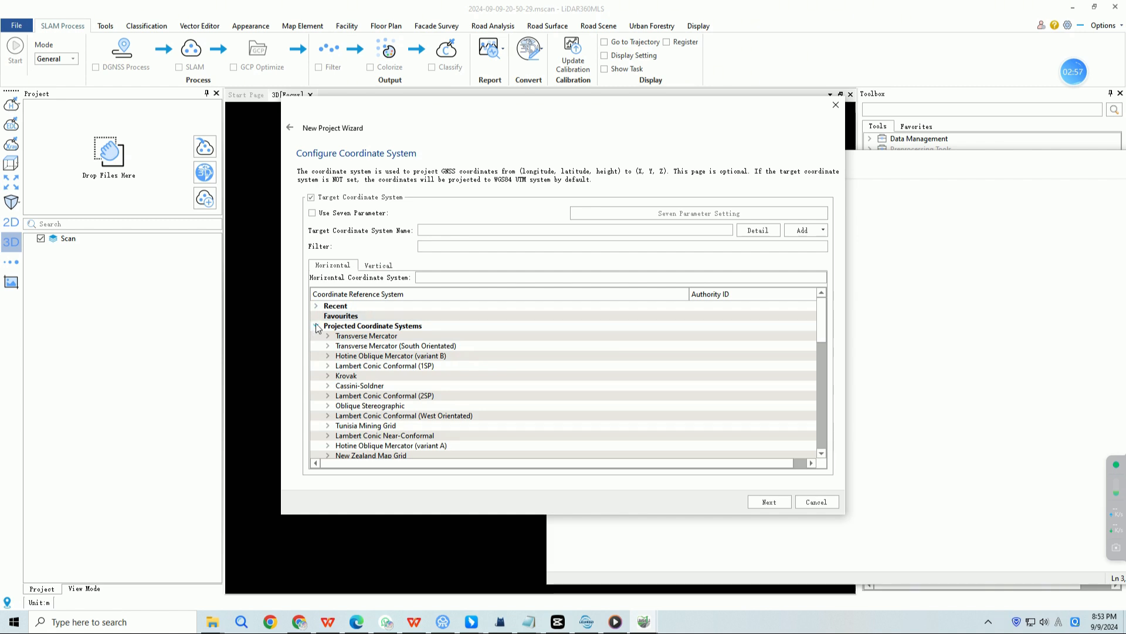
{"action": "left_click", "coordinate": [767, 501]}
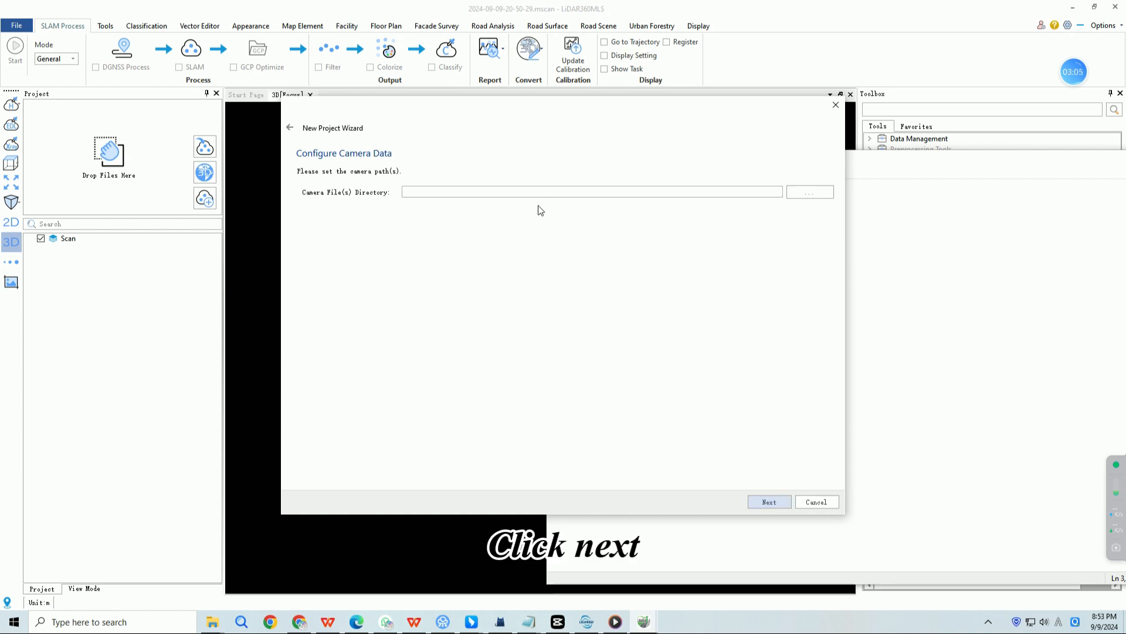
Set the camera files directory to the IMG folder and finish the wizard
{"action": "left_click", "coordinate": [809, 191]}
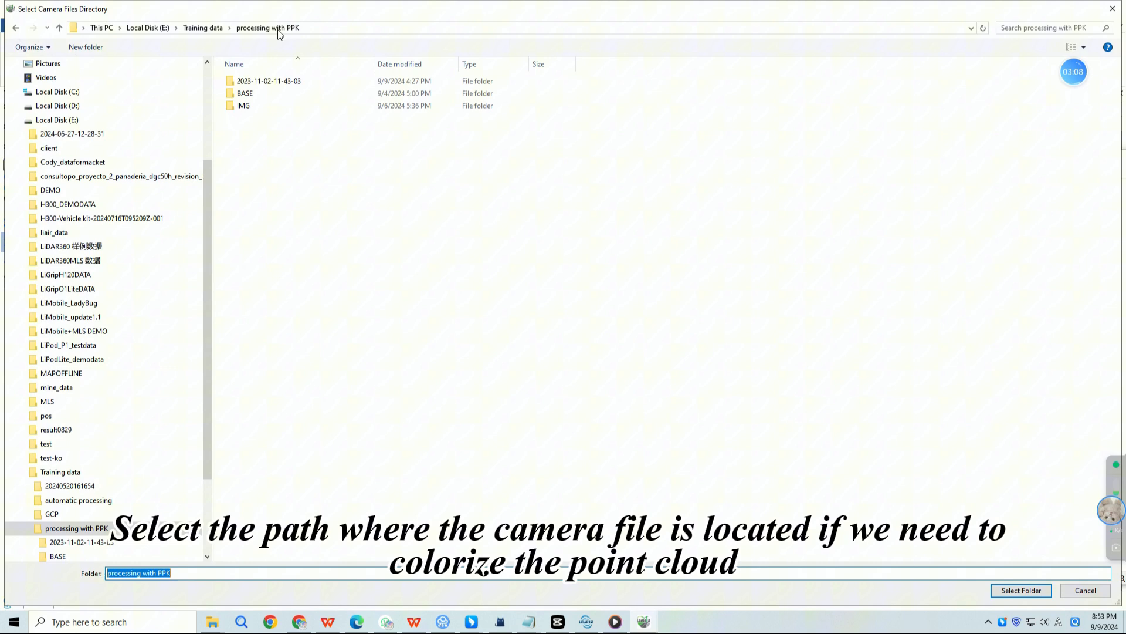
{"action": "left_click", "coordinate": [1019, 590]}
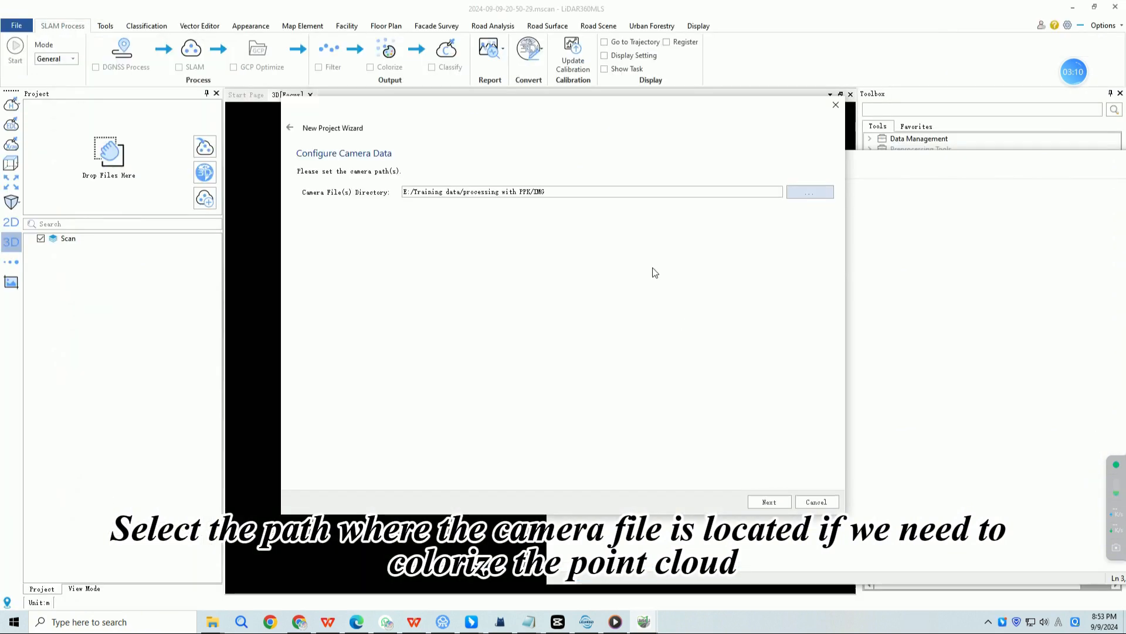
{"action": "left_click", "coordinate": [768, 500]}
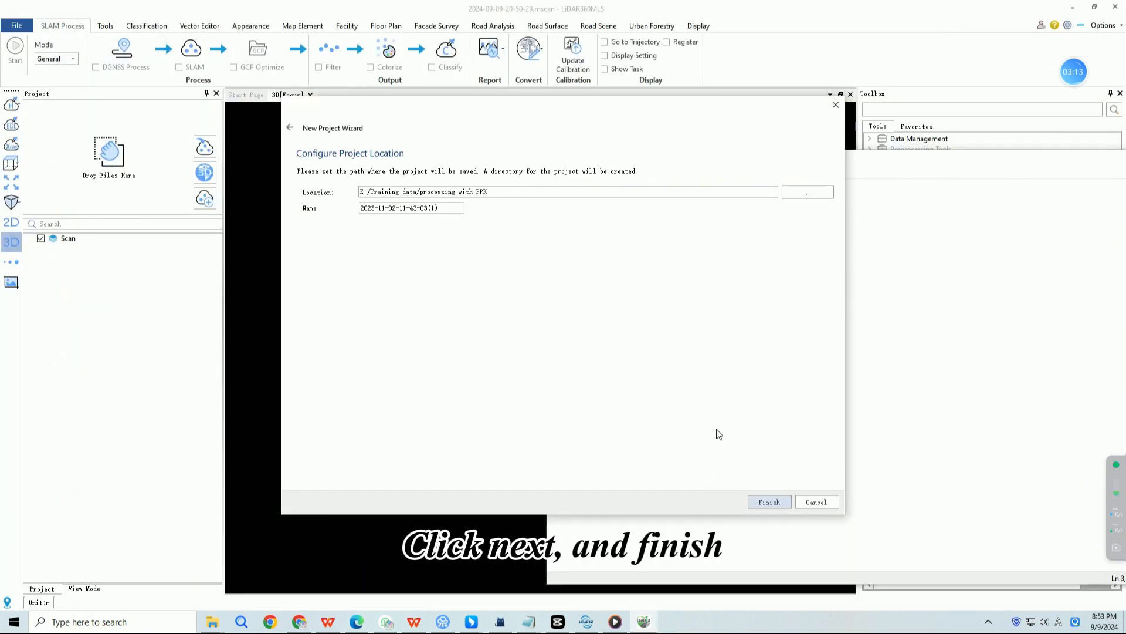
{"action": "left_click", "coordinate": [769, 501]}
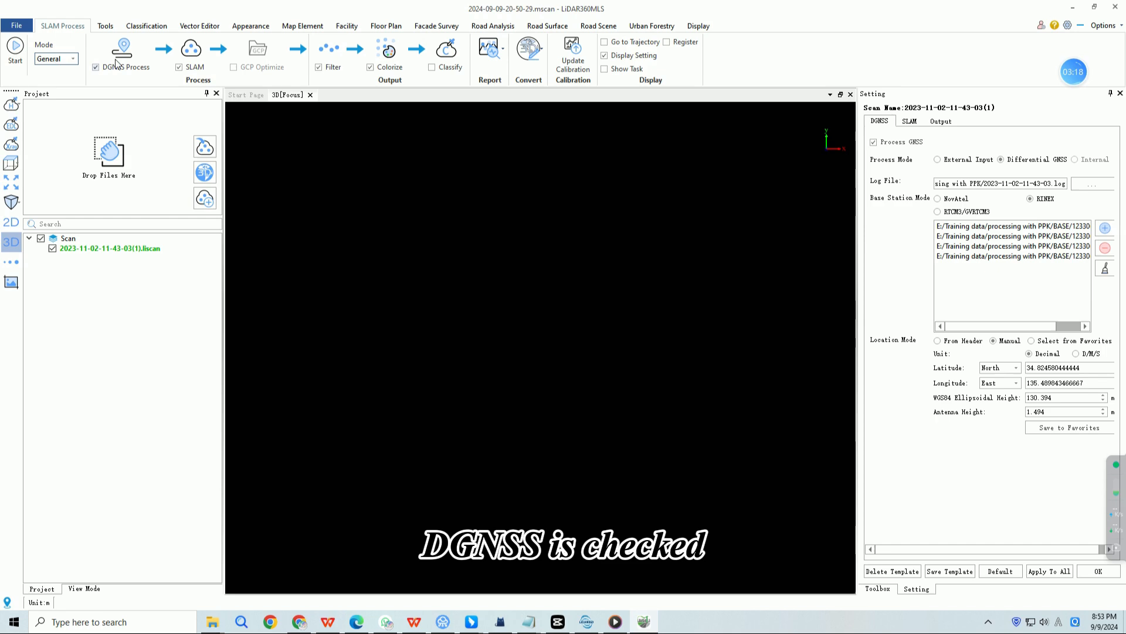
Run DGNSS, SLAM, Filter and Colorize processing and dismiss the finished progress window
{"action": "left_click", "coordinate": [14, 54]}
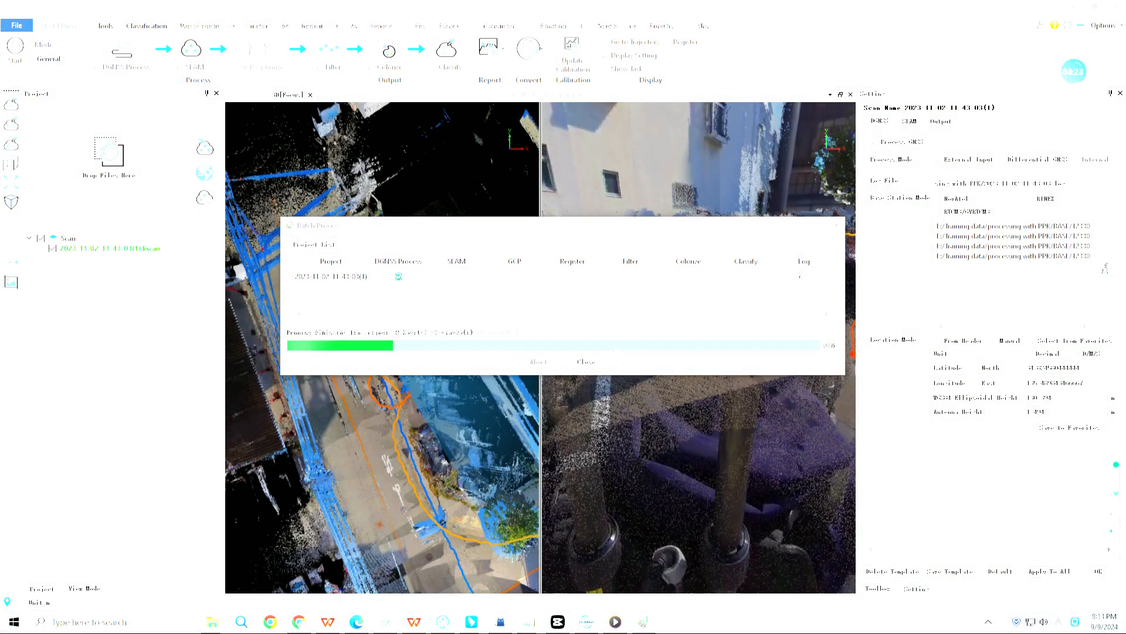
{"action": "left_click", "coordinate": [587, 361]}
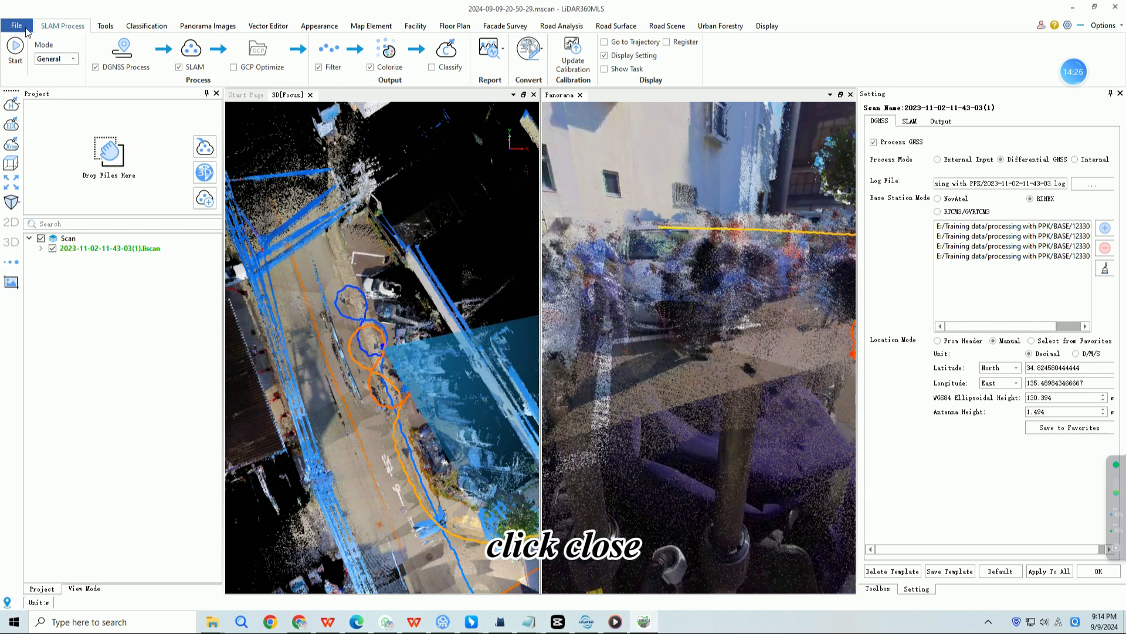
Pick a point on the cloud with Tools > Pick Point to read its absolute coordinates
{"action": "left_click", "coordinate": [104, 25]}
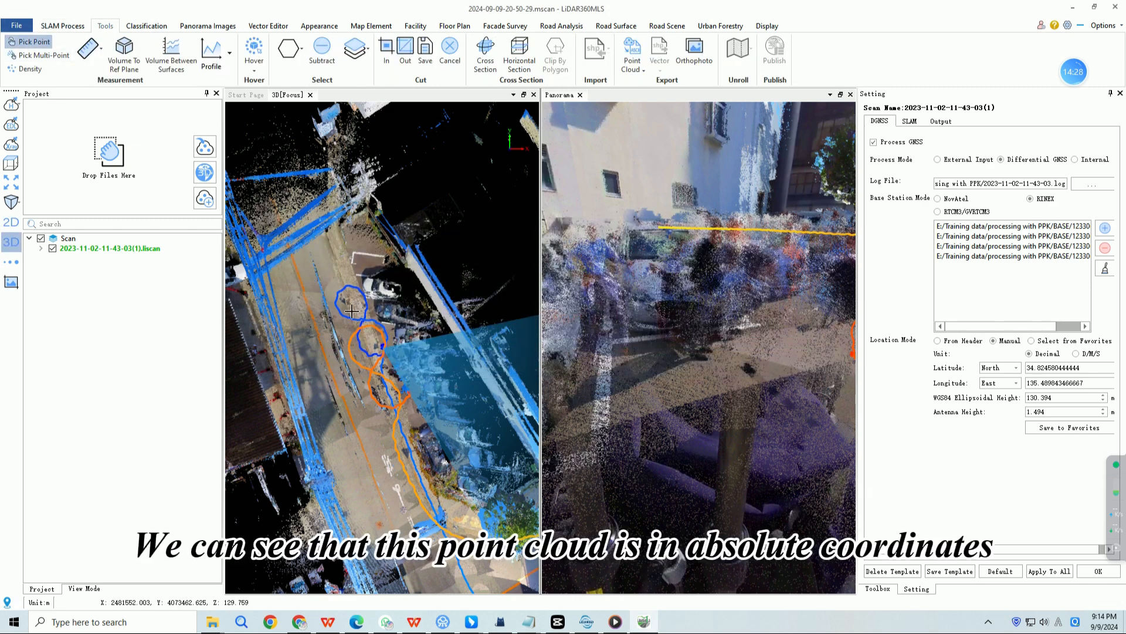
{"action": "left_click", "coordinate": [352, 310]}
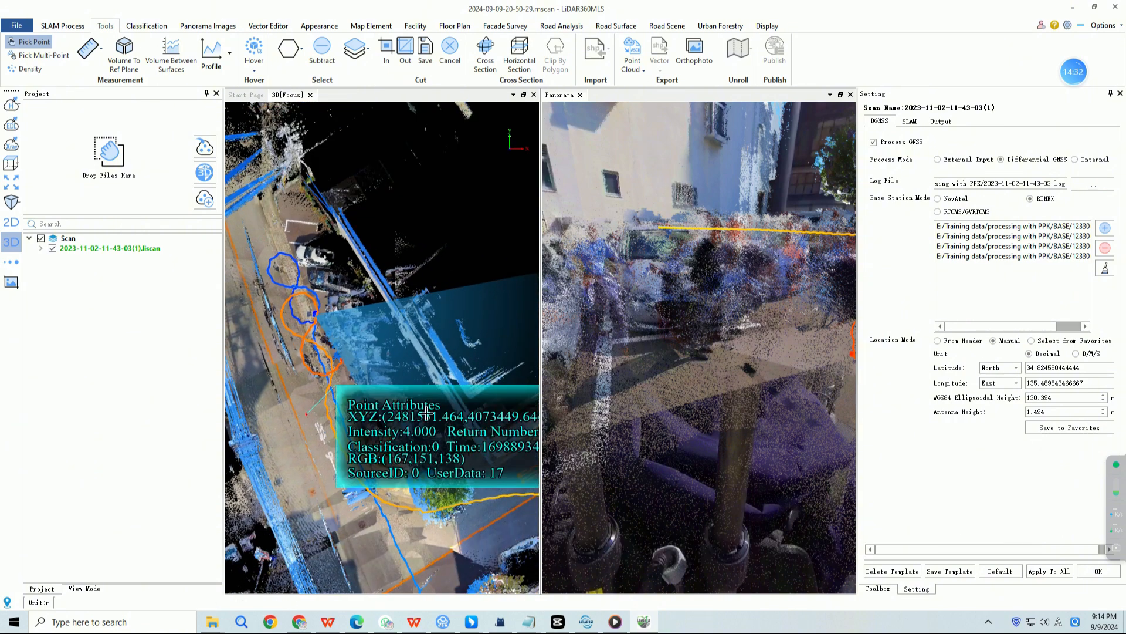
{"action": "mouse_move", "coordinate": [392, 369]}
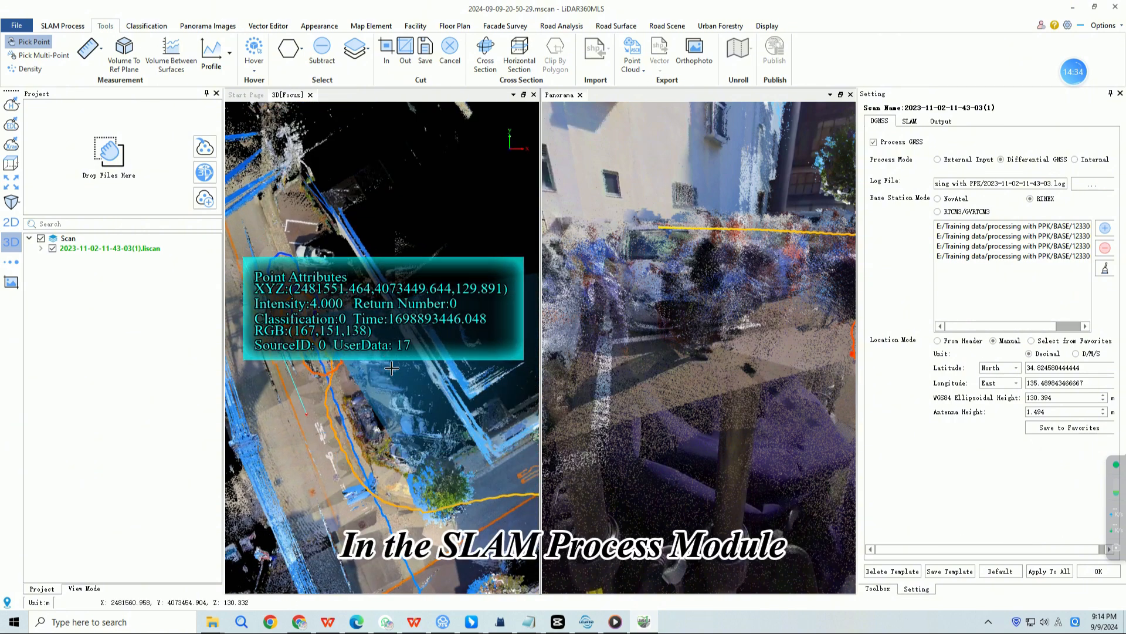
{"action": "left_click", "coordinate": [62, 24]}
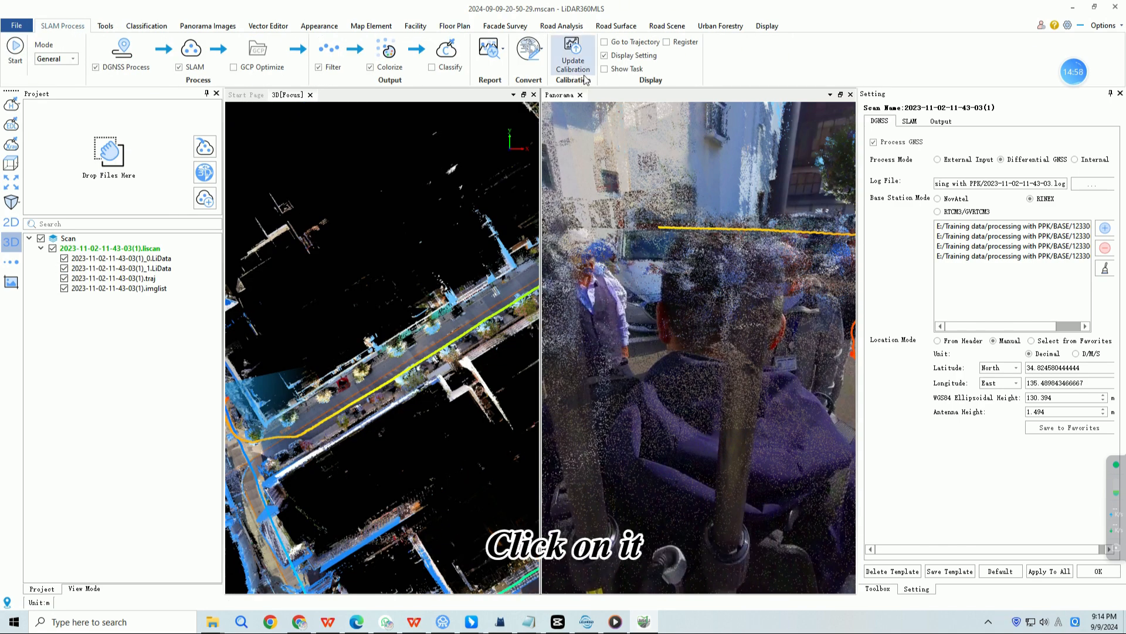
Open the GNSS quality report from the SLAM Process report list
{"action": "left_click", "coordinate": [489, 50]}
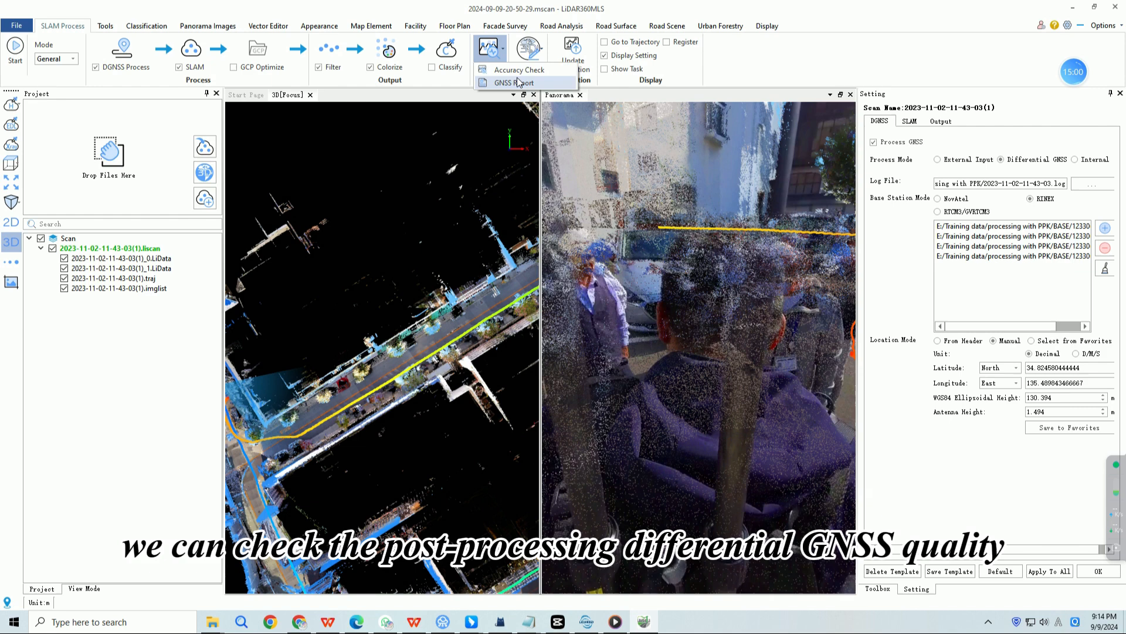
{"action": "left_click", "coordinate": [512, 82]}
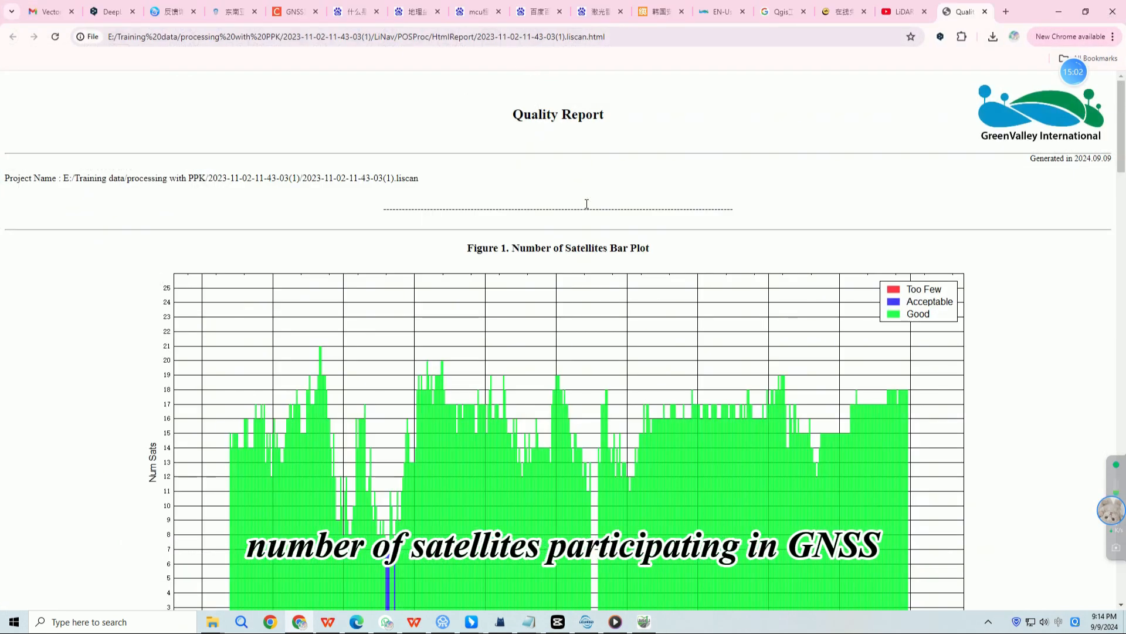
{"action": "scroll", "scroll_direction": "down", "scroll_amount": 3}
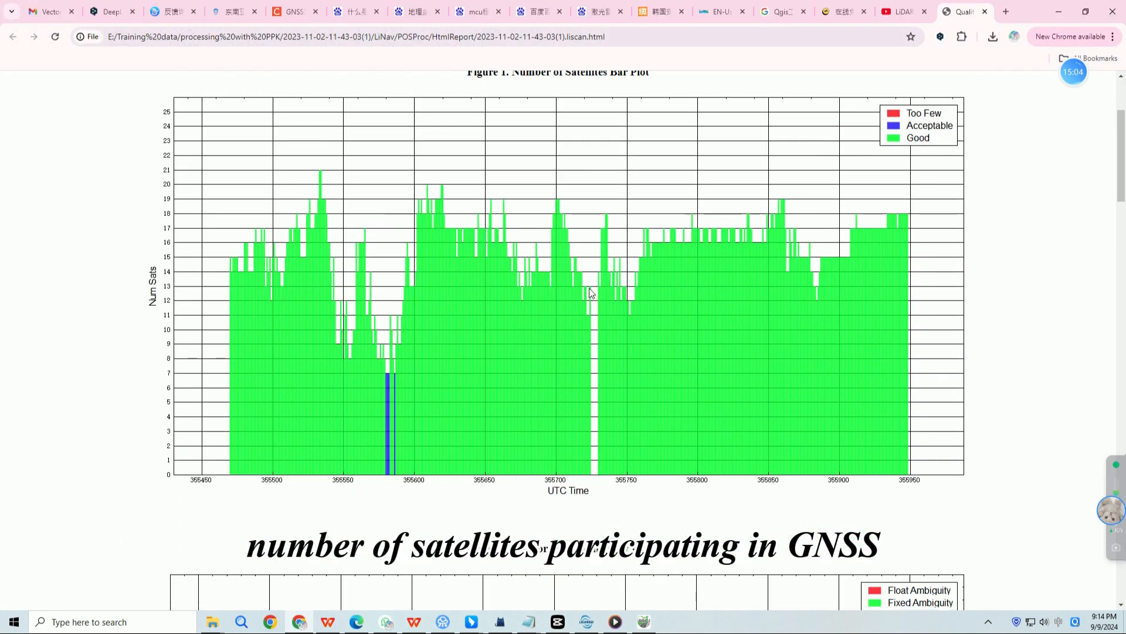
{"action": "scroll", "scroll_direction": "down", "scroll_amount": 3}
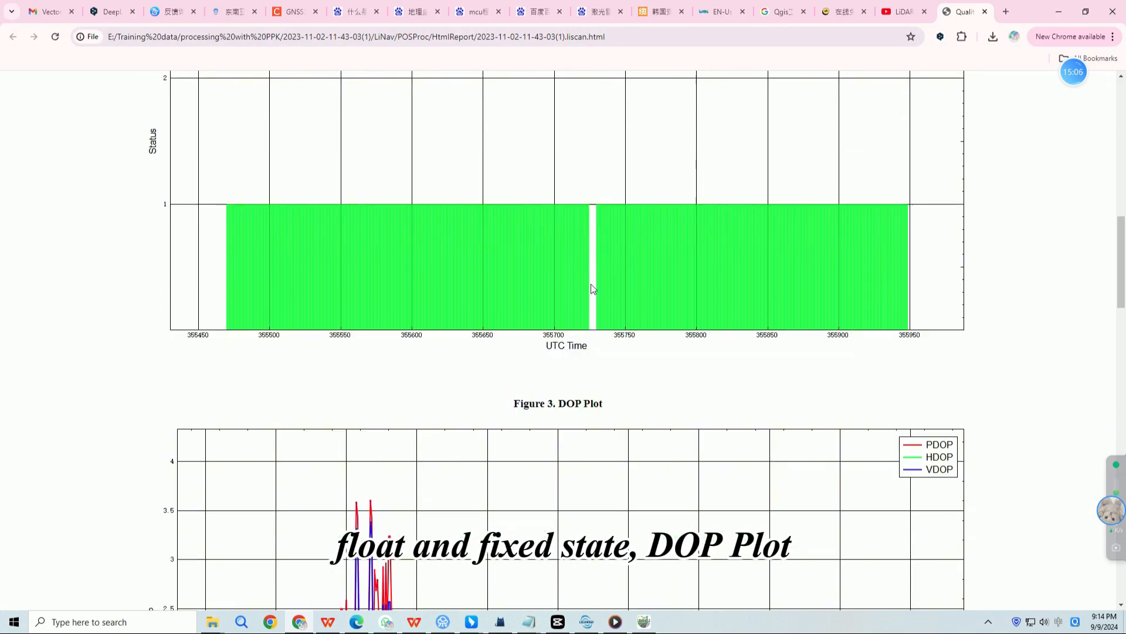
{"action": "scroll", "scroll_direction": "down", "scroll_amount": 3}
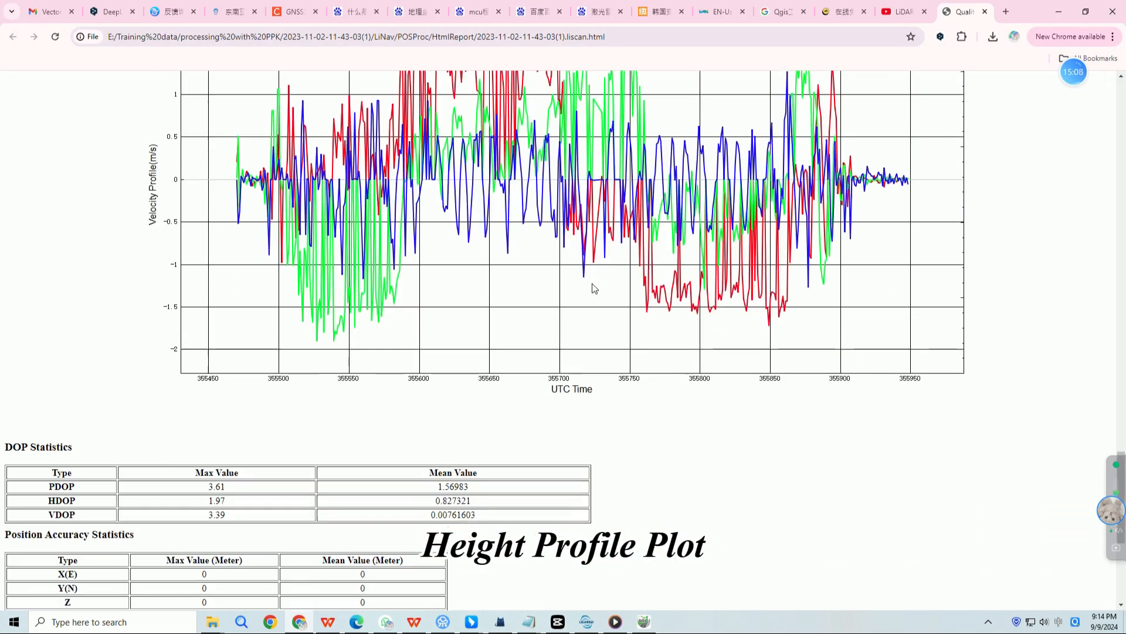